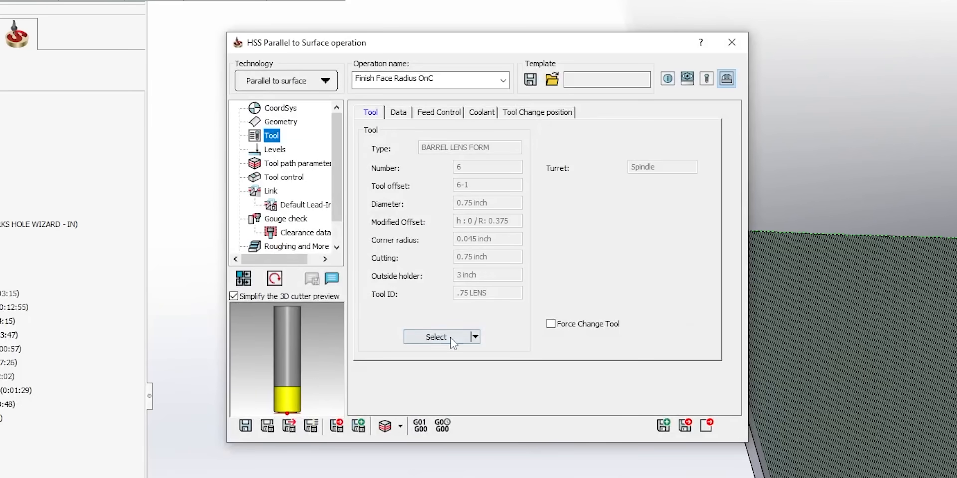
Bring up the Toolkit library showing tool 6, the 0.75-inch barrel lens cutter.
click(435, 337)
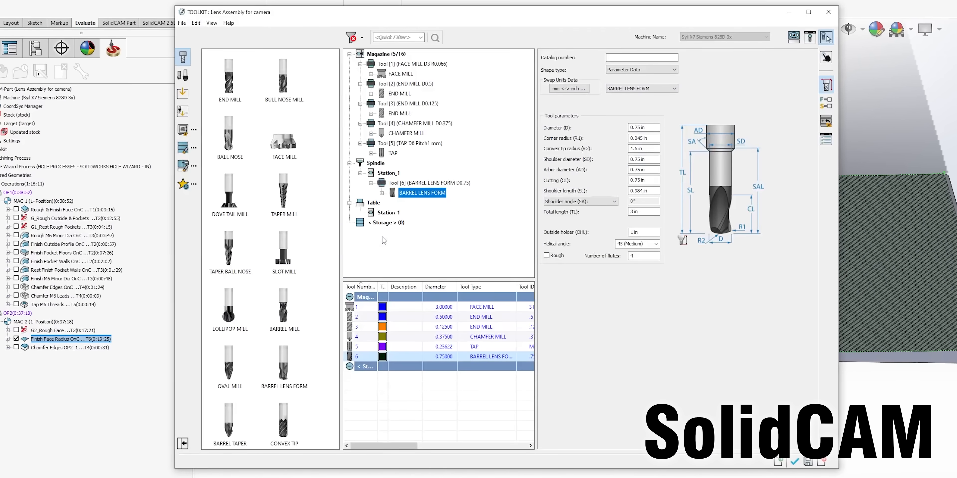